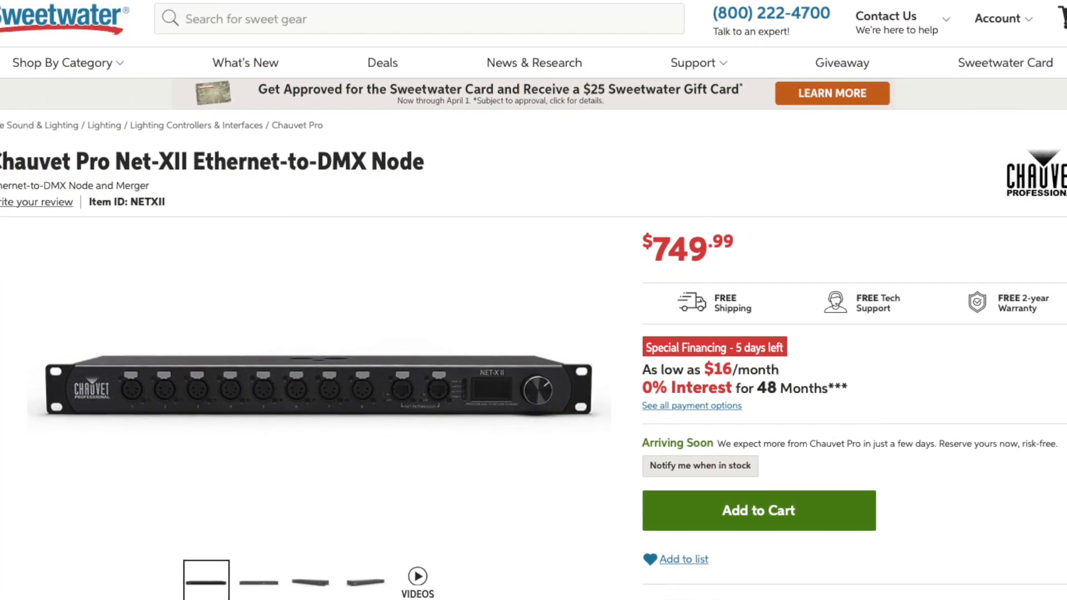
Review the Plugins and Universes pages, then land on the OLA Server home listing four universes.
scroll(down, 3)
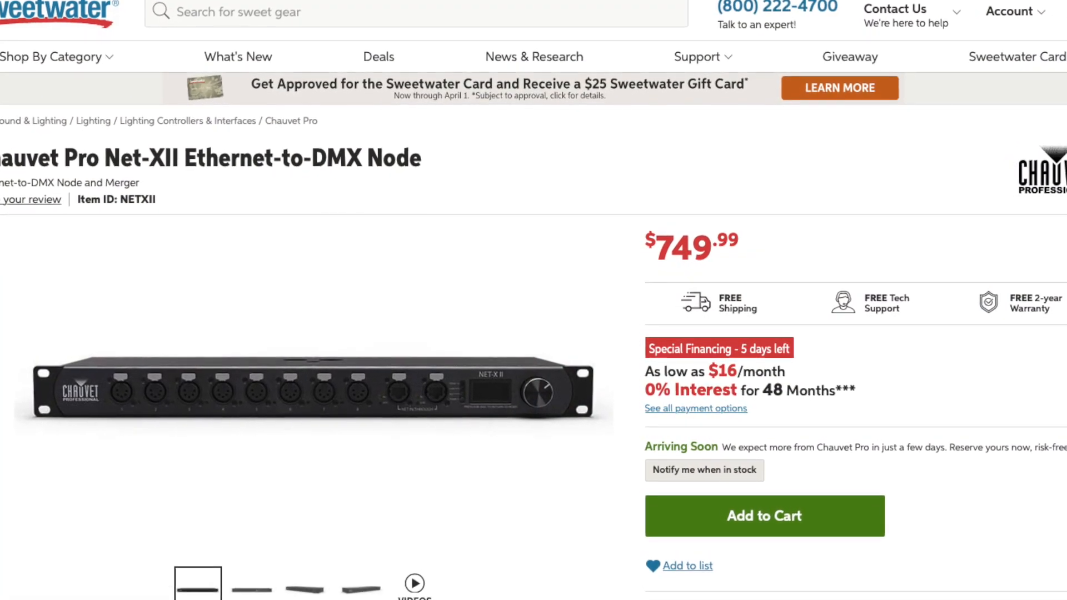
scroll(down, 3)
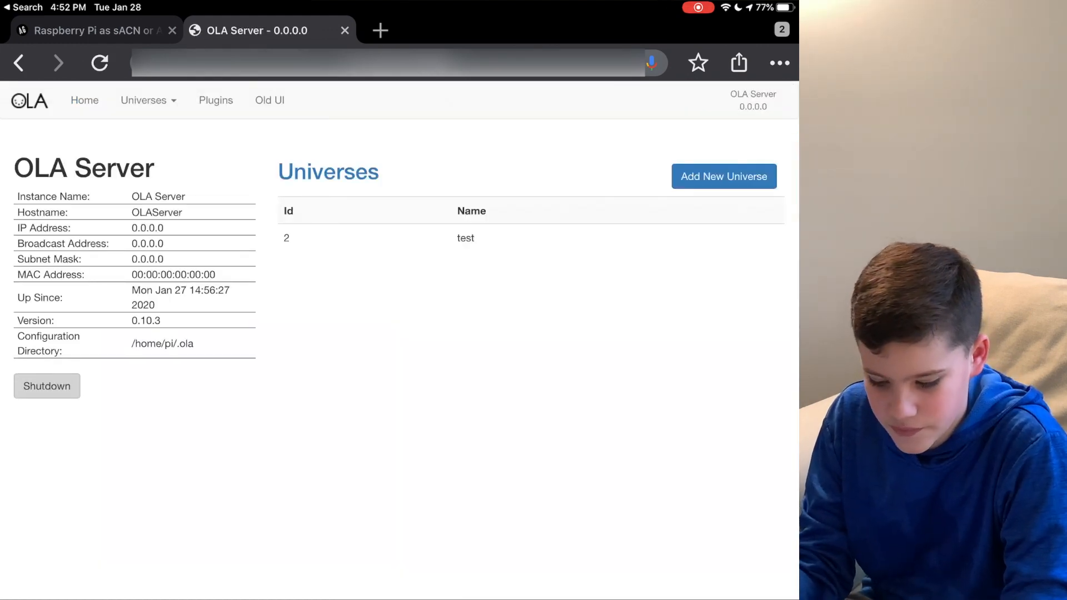
click(215, 100)
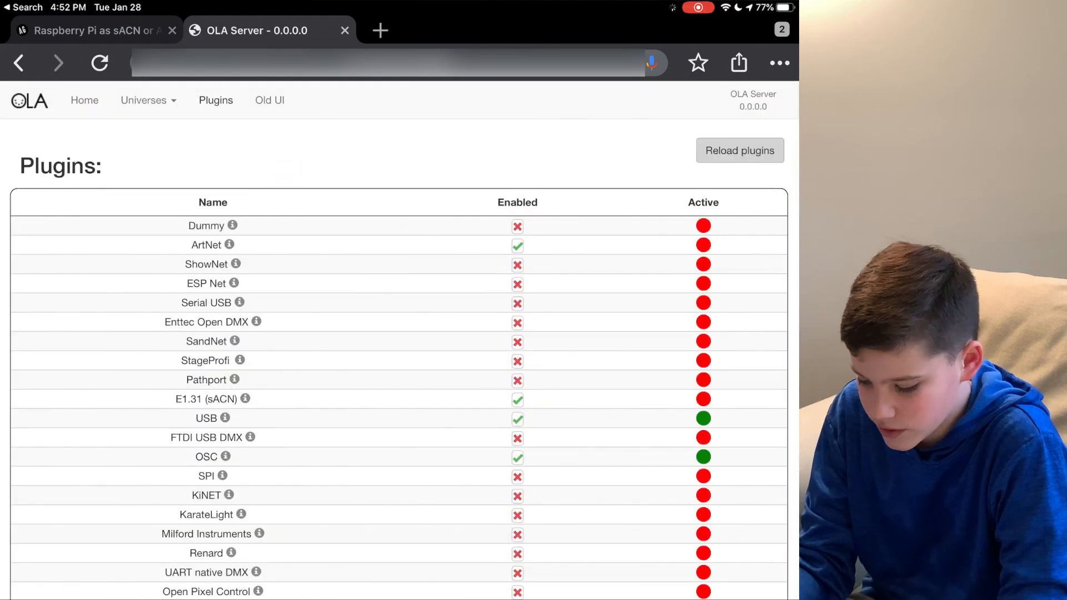
click(85, 100)
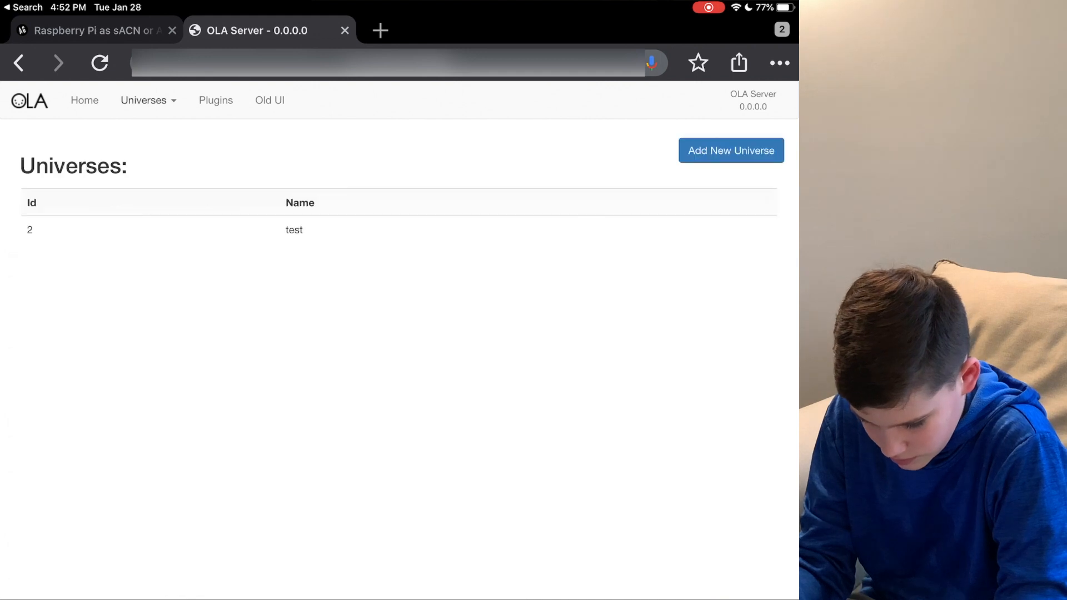
click(99, 62)
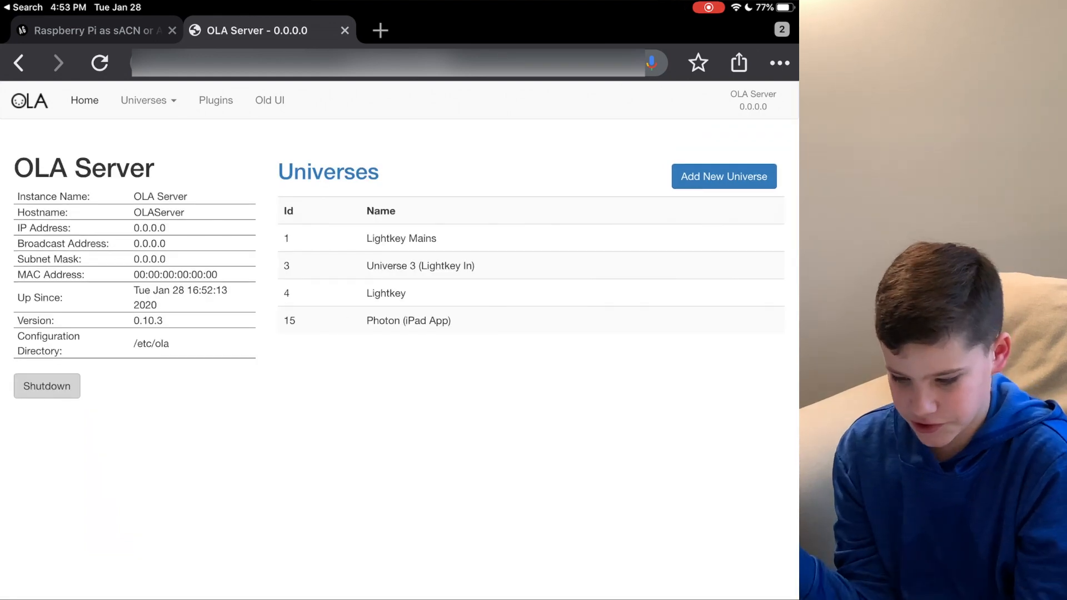
Start a new universe with ArtNet input enabled and the name 'YouTub' entered.
click(724, 176)
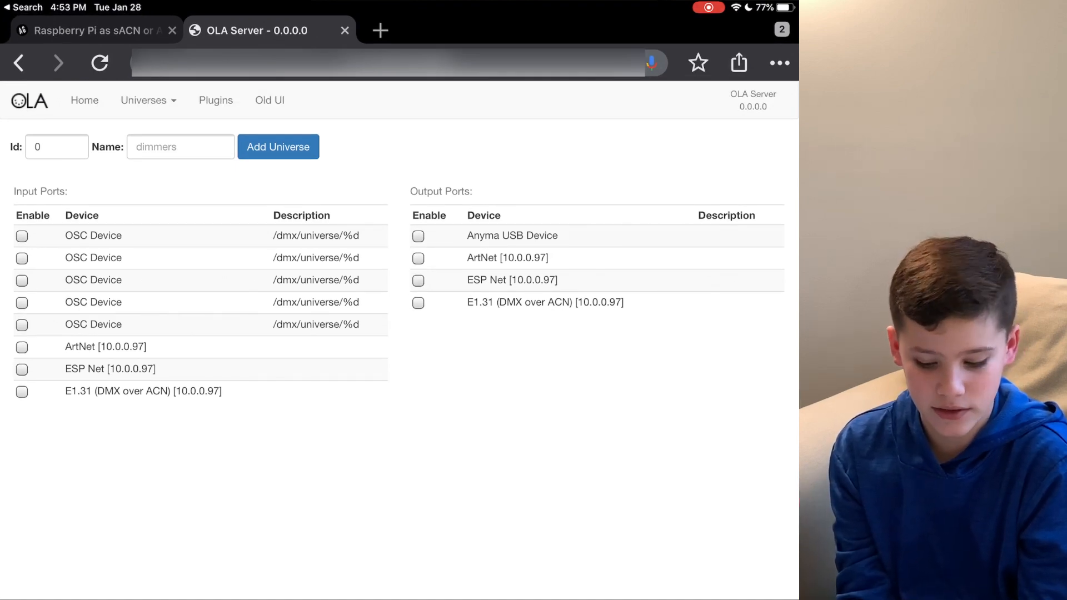
click(22, 347)
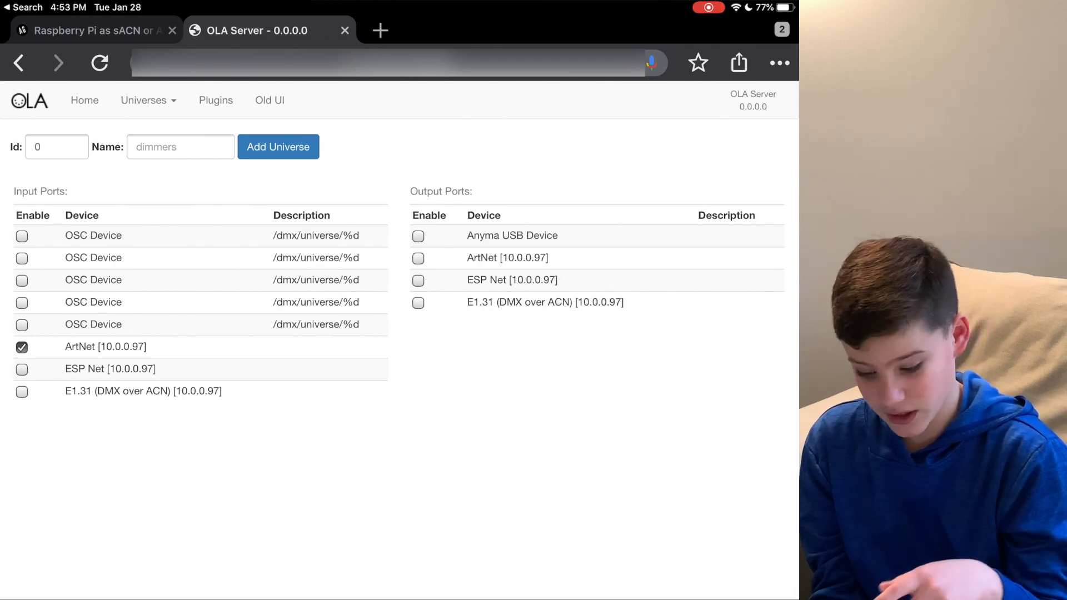
click(180, 147)
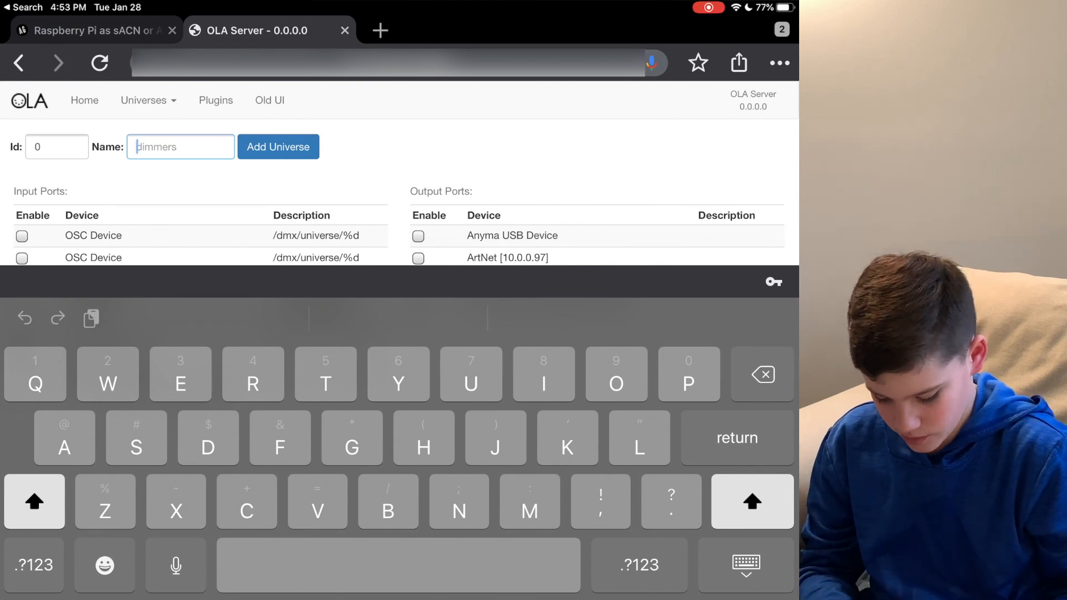
text(YouTub)
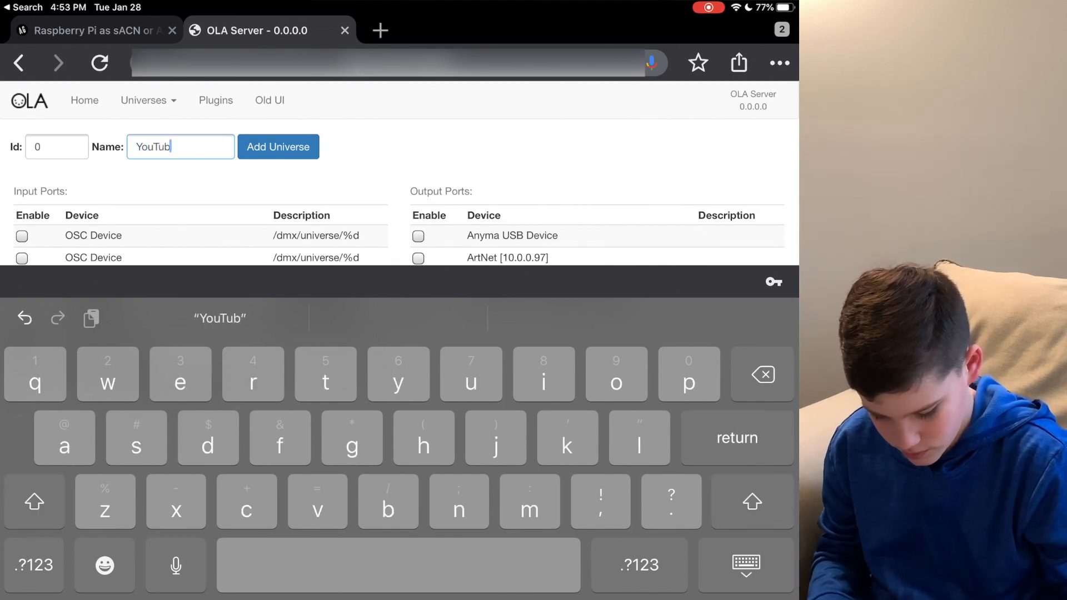
Give the universe Id 512 and add it, so YouTube (512) joins the universe list.
click(57, 147)
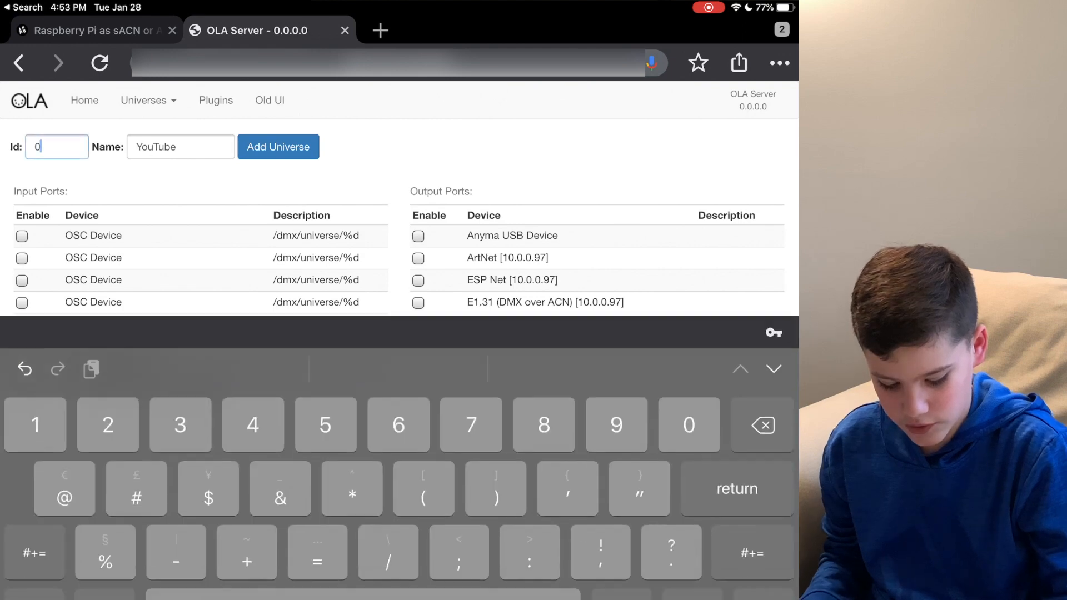
key(backspace)
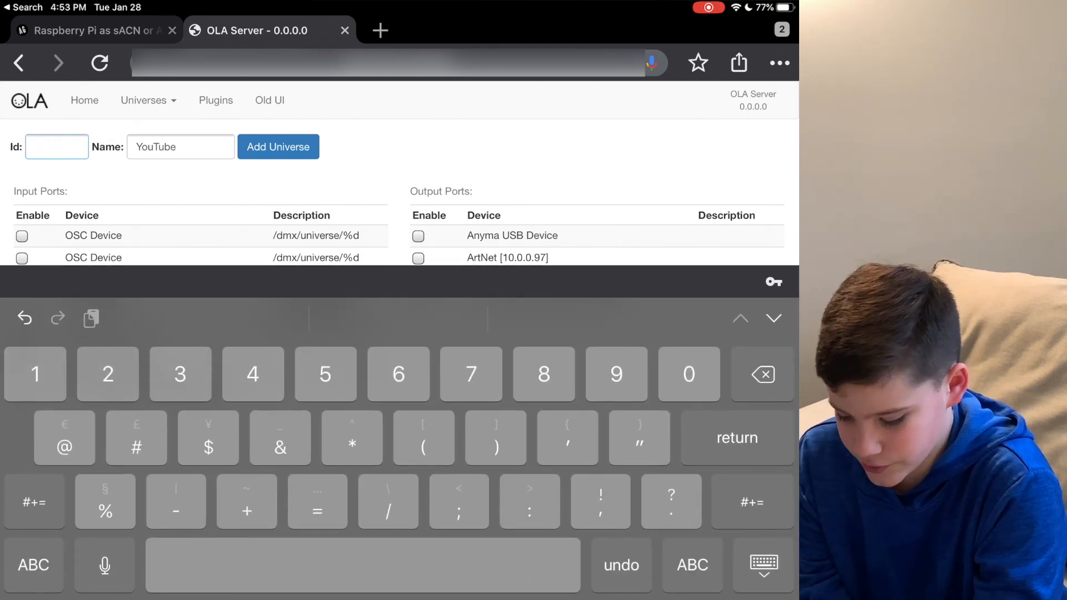
text(512)
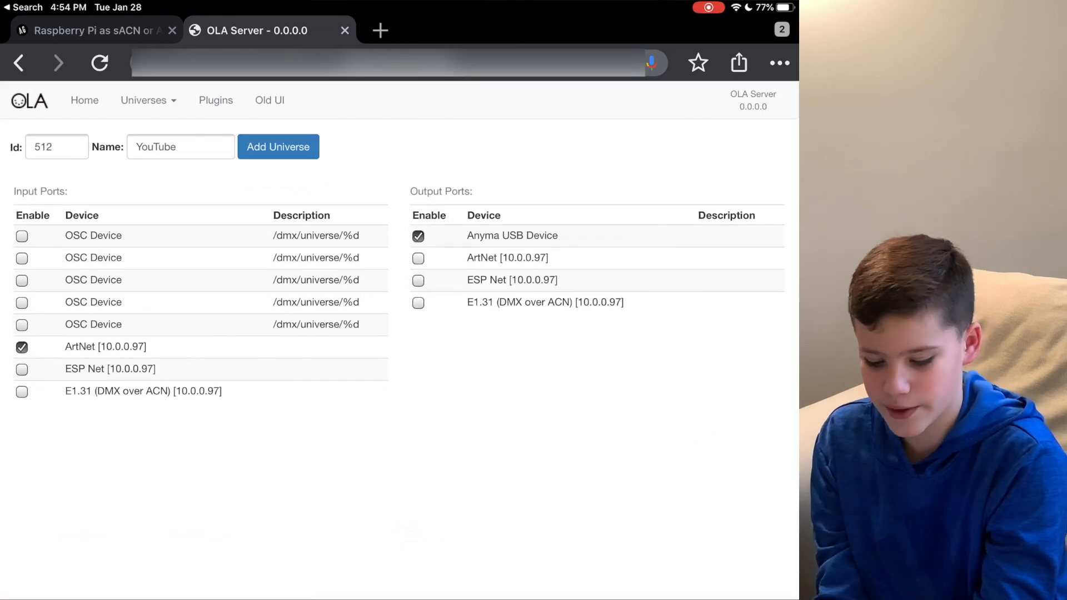
click(278, 147)
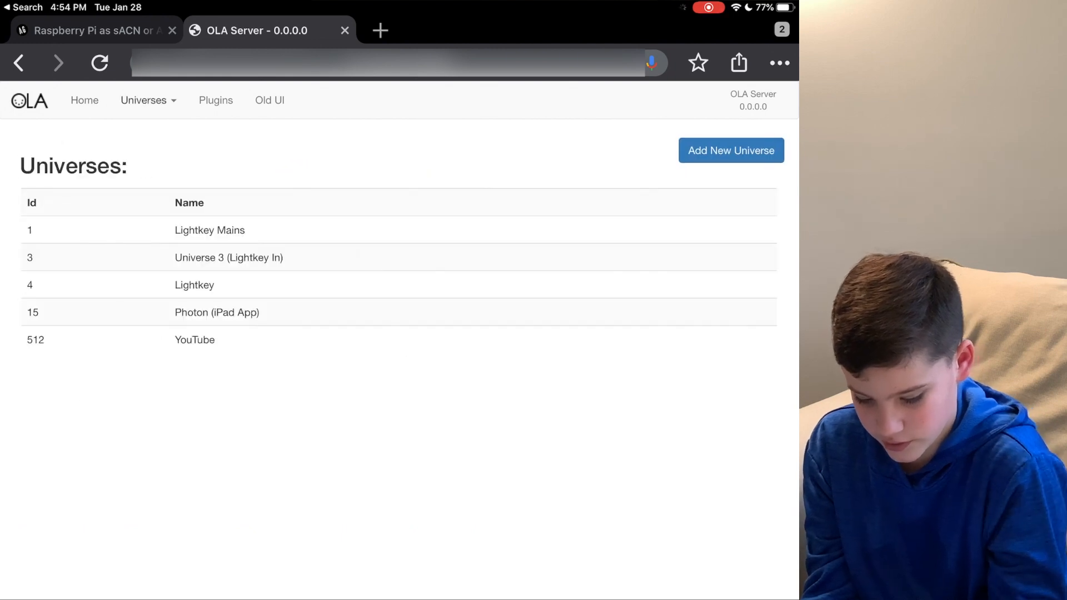
Tick Anyma USB Device as Lightkey Mains' output port and save the universe settings.
click(194, 340)
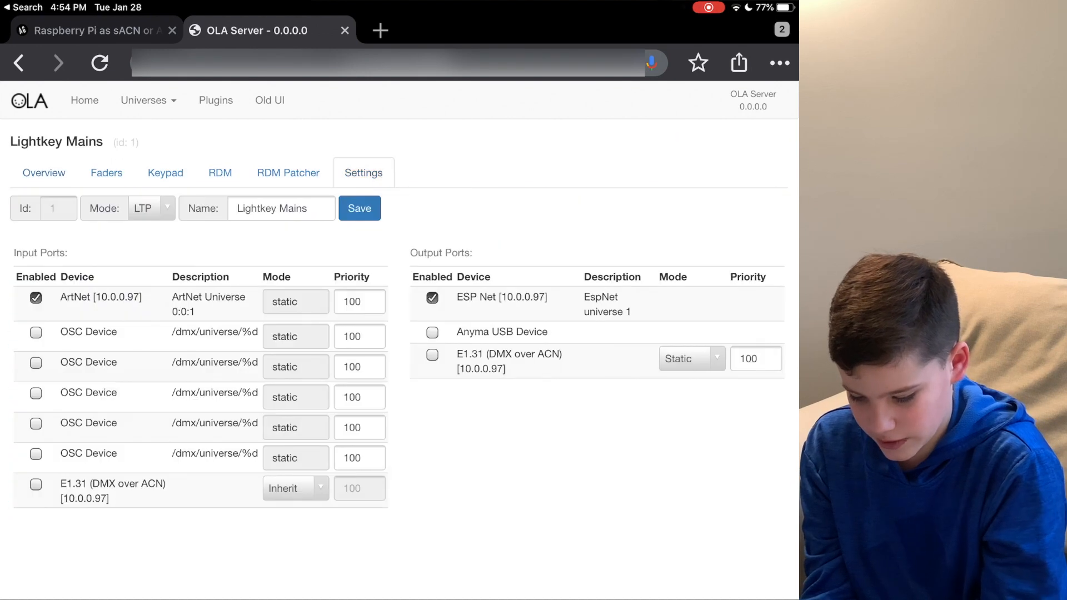
click(431, 331)
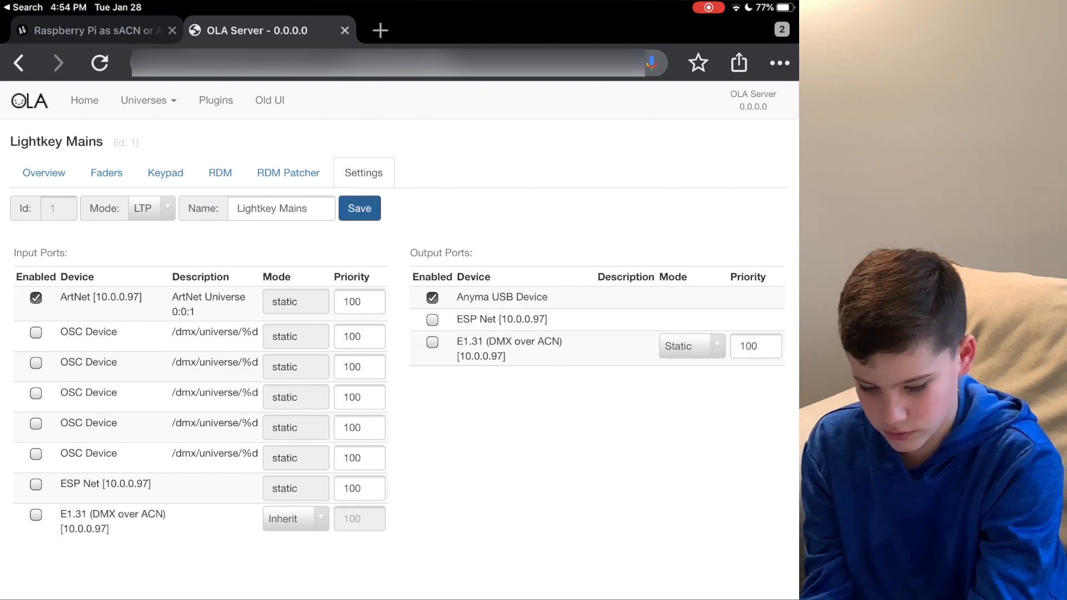
click(43, 173)
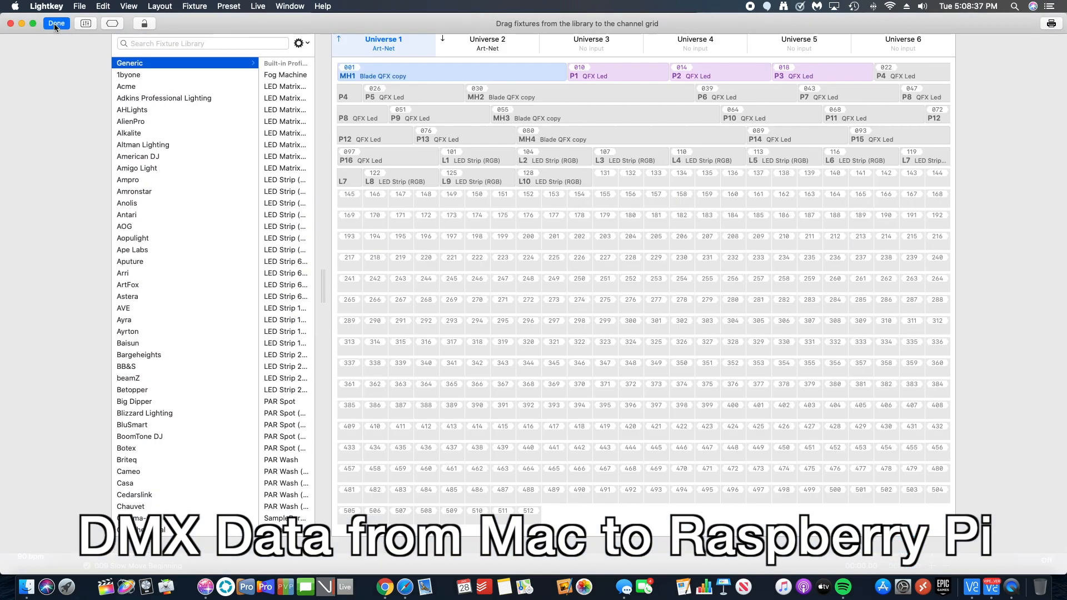
In Lightkey's DMX Output preferences, select the OLA Art-Net node as target and apply.
click(47, 7)
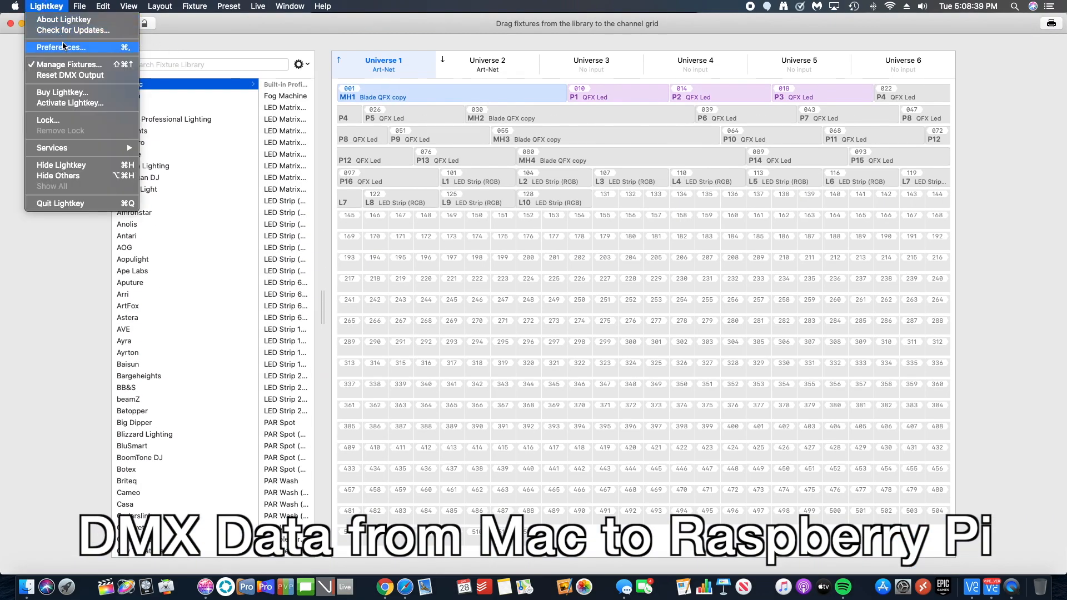
click(63, 47)
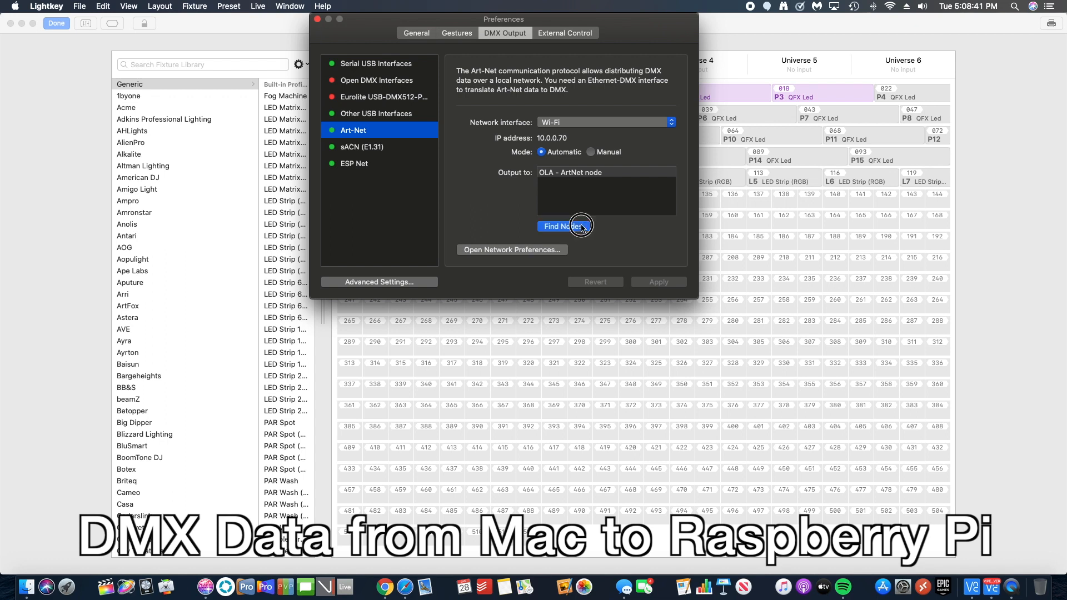
click(561, 225)
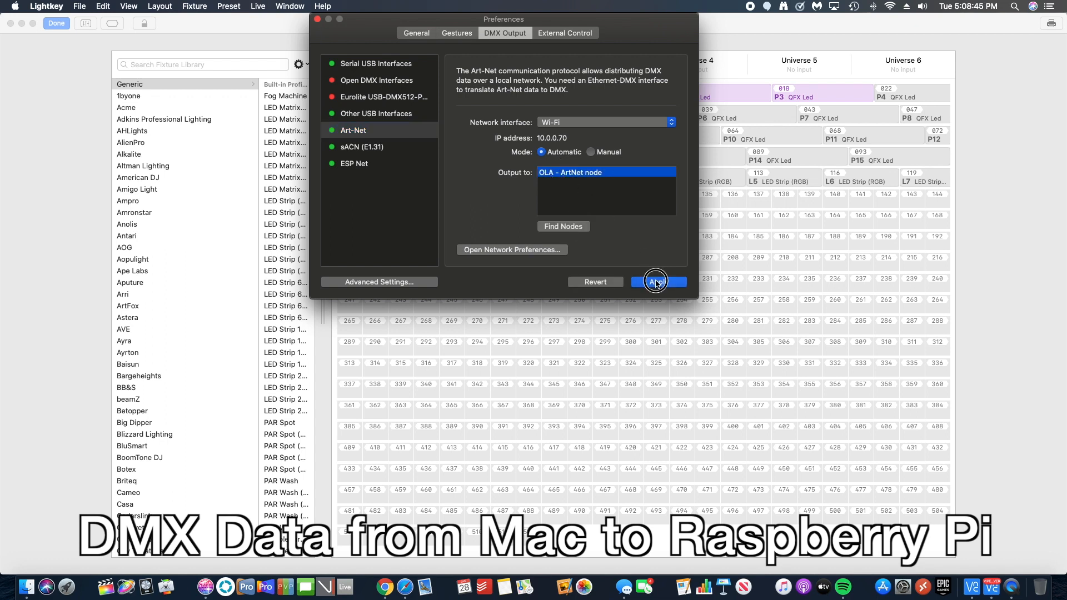
click(656, 281)
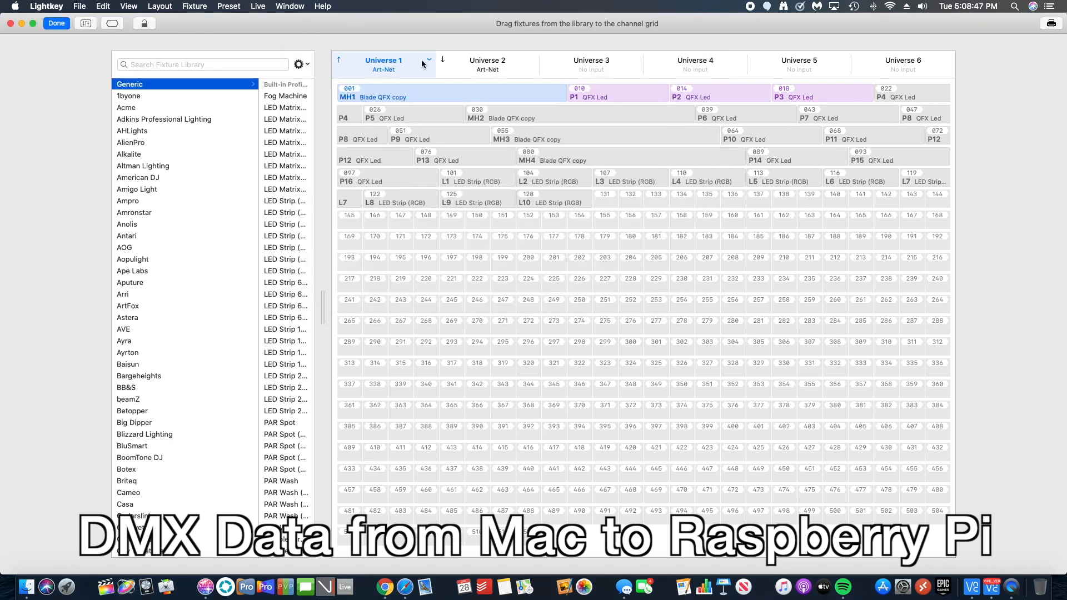
Set Universe 1's output to go out via Art-Net and finish the channel patch.
click(429, 63)
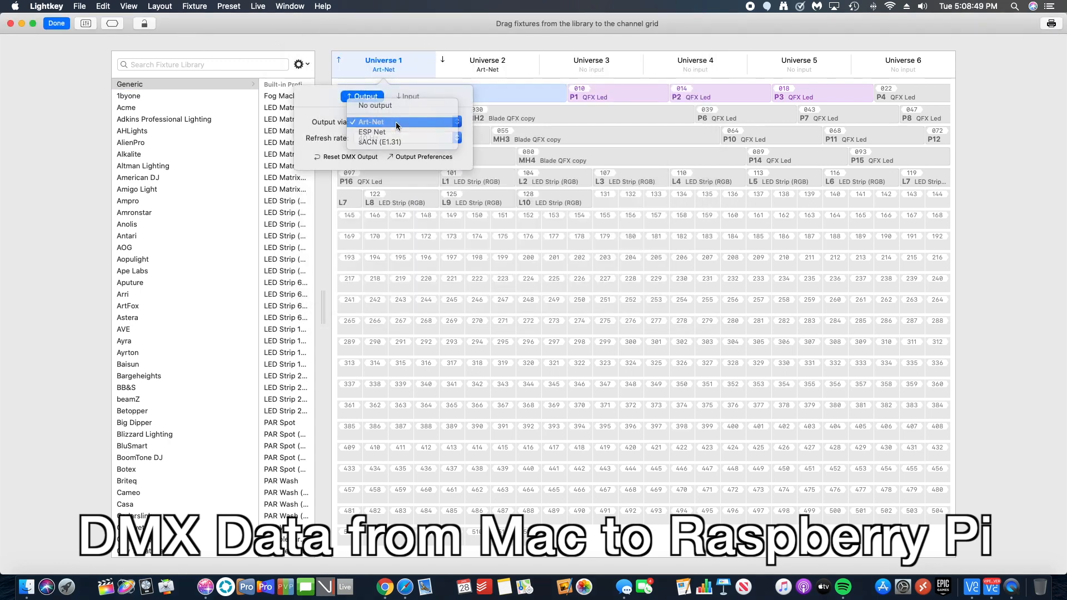
click(369, 123)
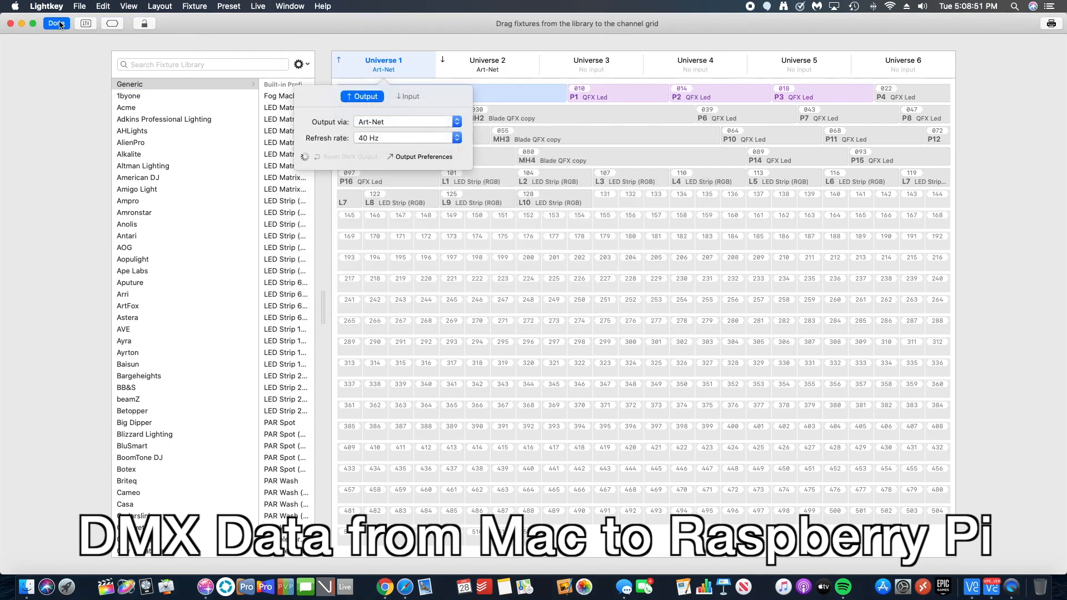
click(56, 23)
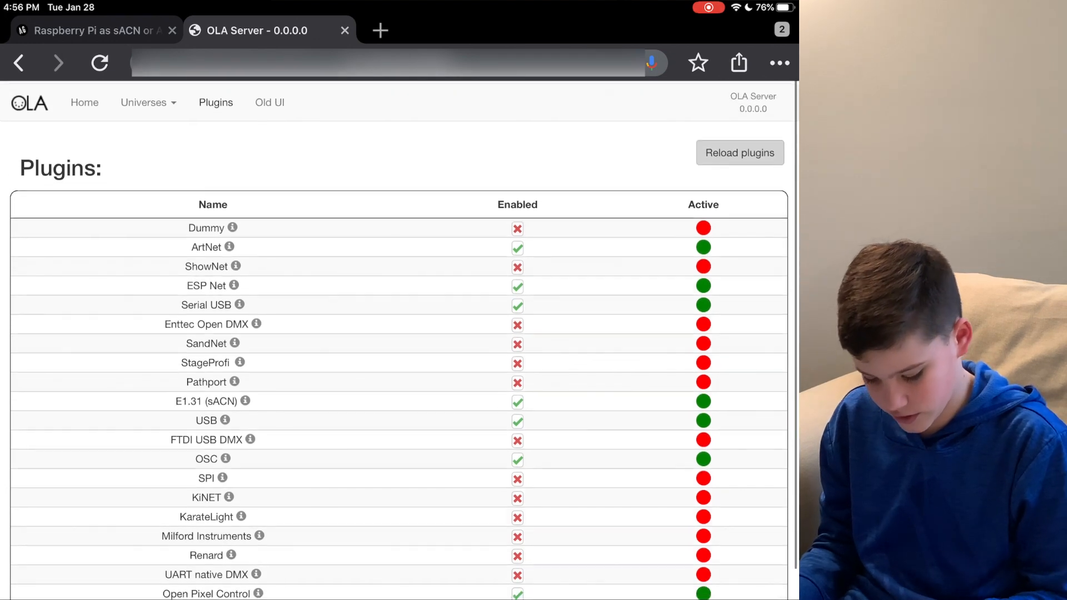
View Photon (iPad App)'s live DMX channel grid, then return to the server home page.
click(143, 102)
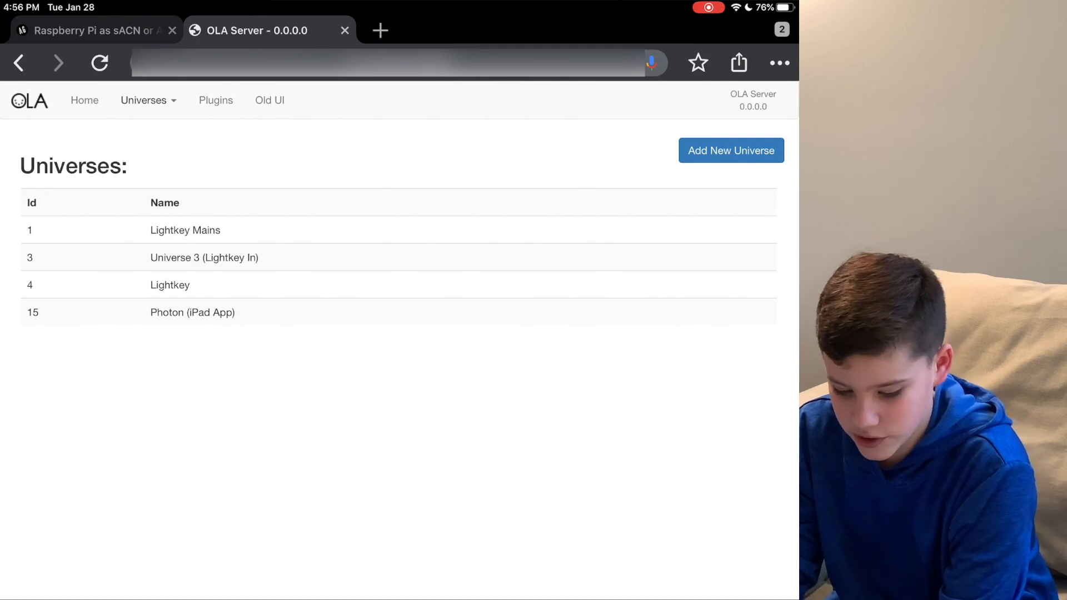
click(192, 312)
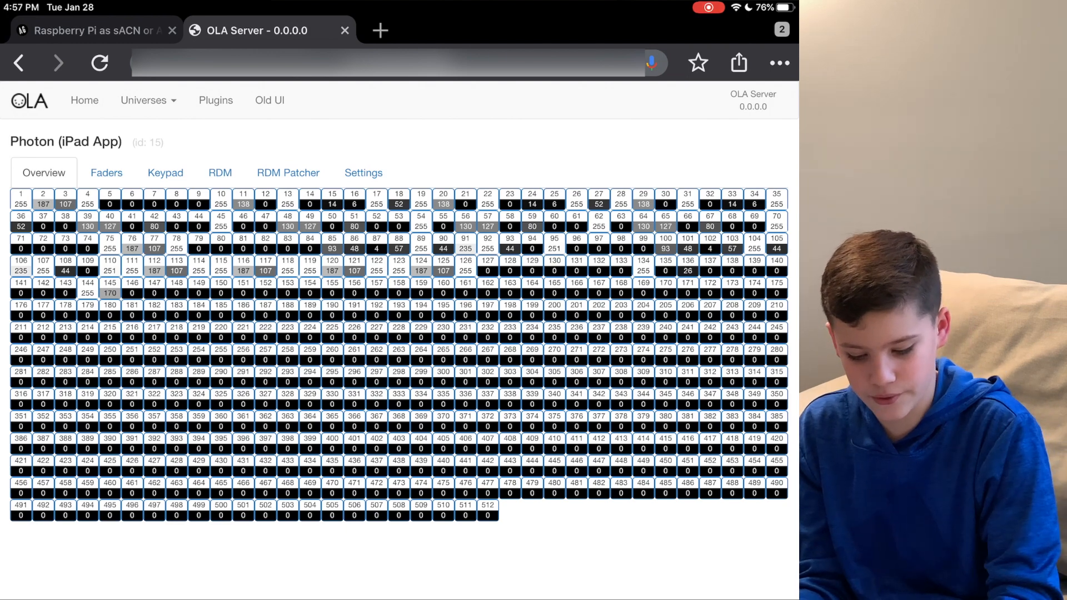
click(84, 100)
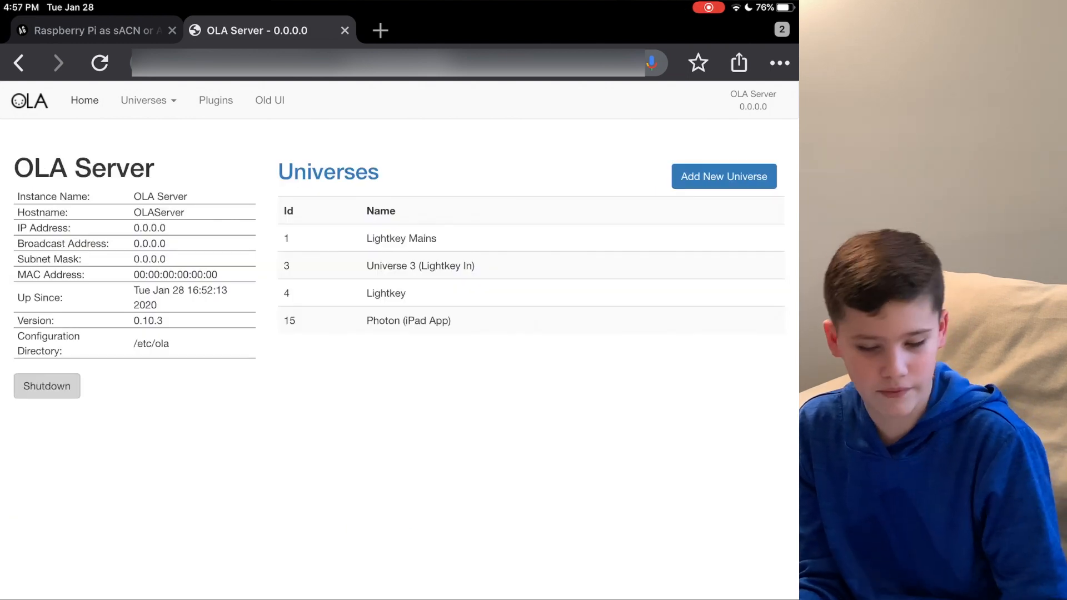